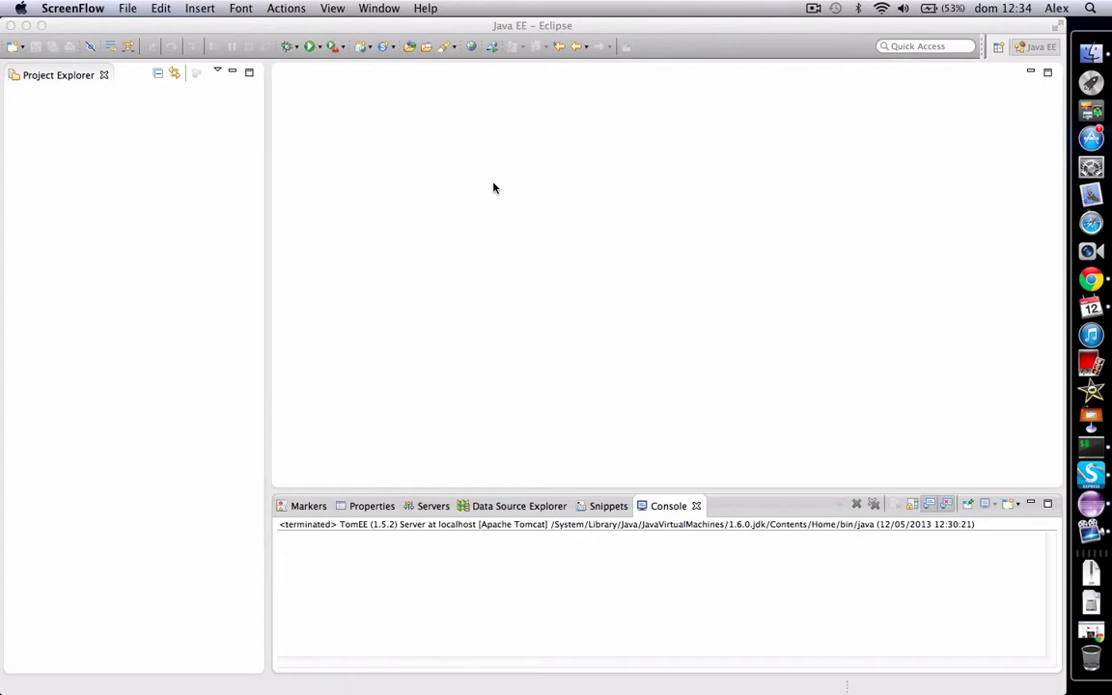
{"action": "mouse_move", "coordinate": [37, 127]}
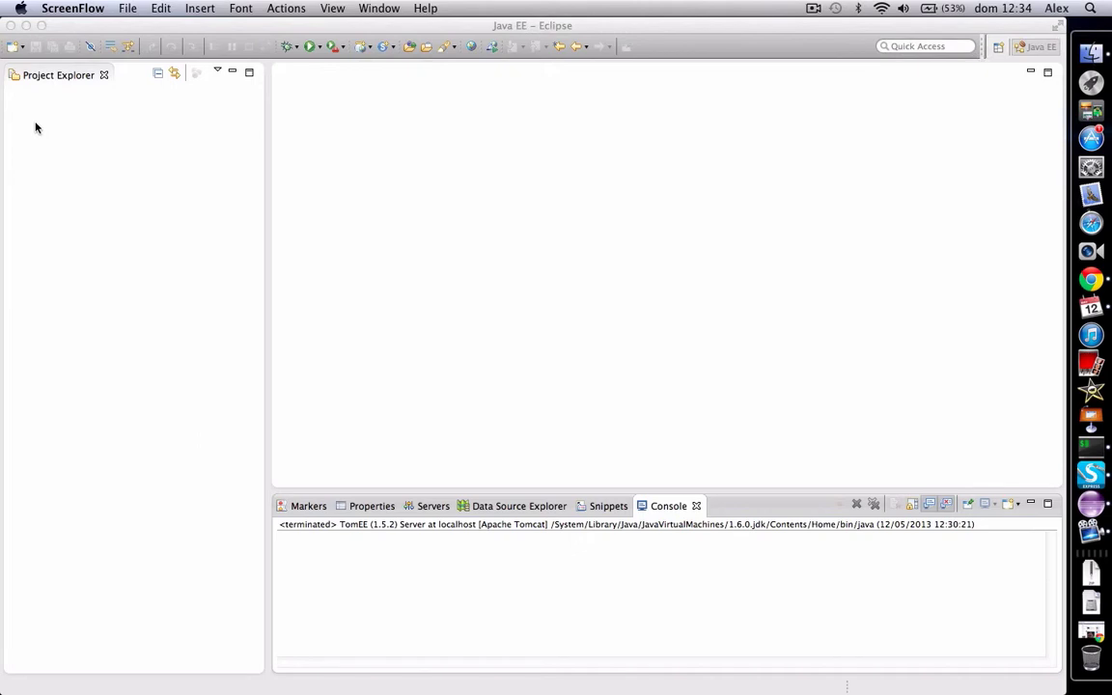
- Create a Dynamic Web Project named HelloWorld and add it to a working set
{"action": "right_click", "coordinate": [38, 128]}
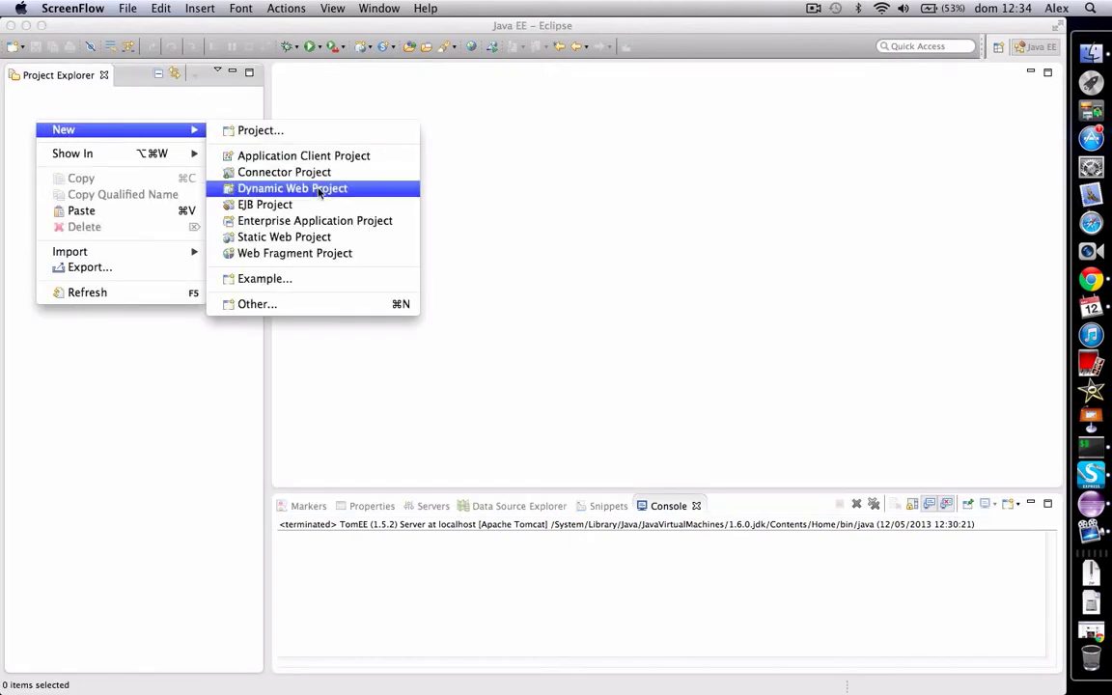
{"action": "left_click", "coordinate": [292, 189]}
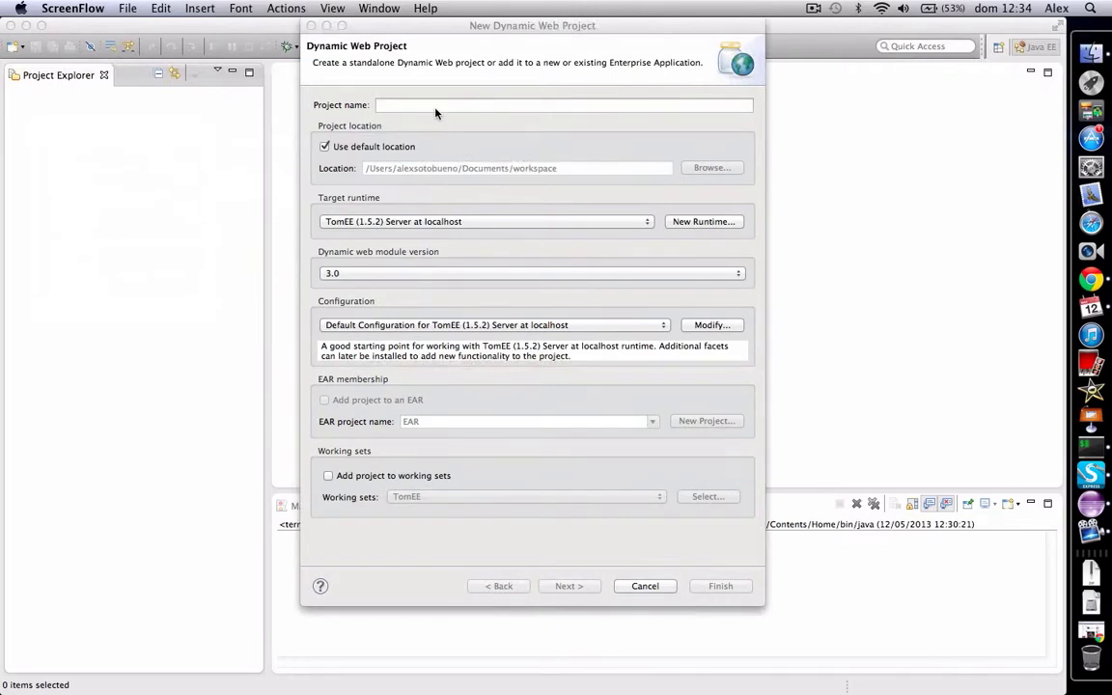
{"action": "left_click", "coordinate": [565, 106]}
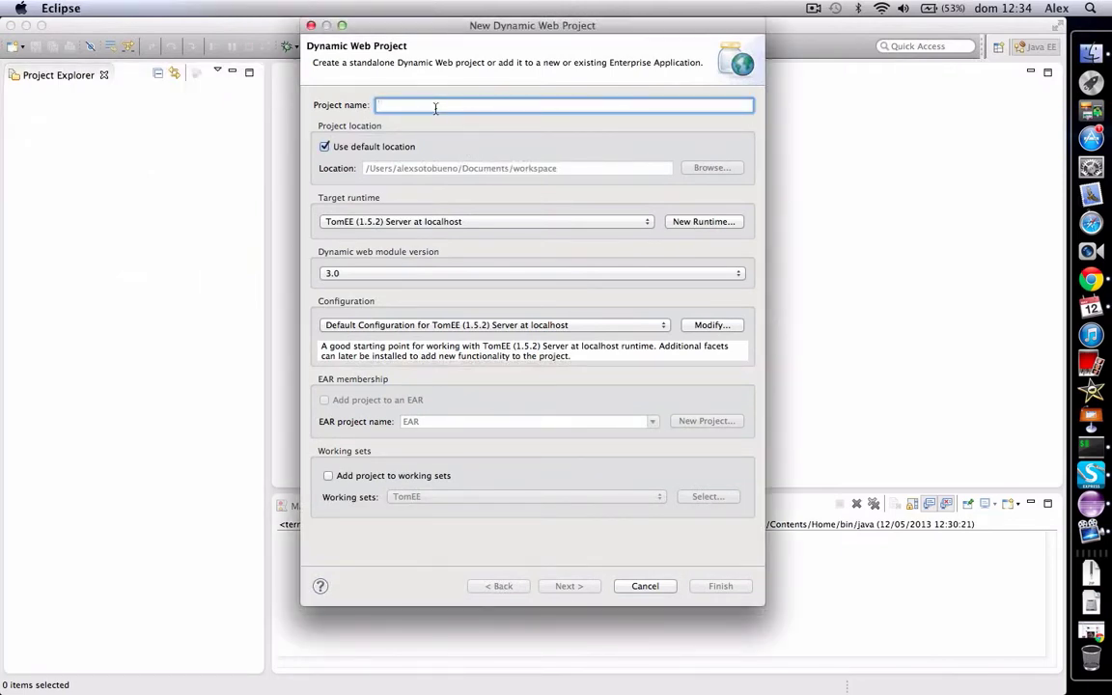
{"action": "type", "text": "HelloWorld"}
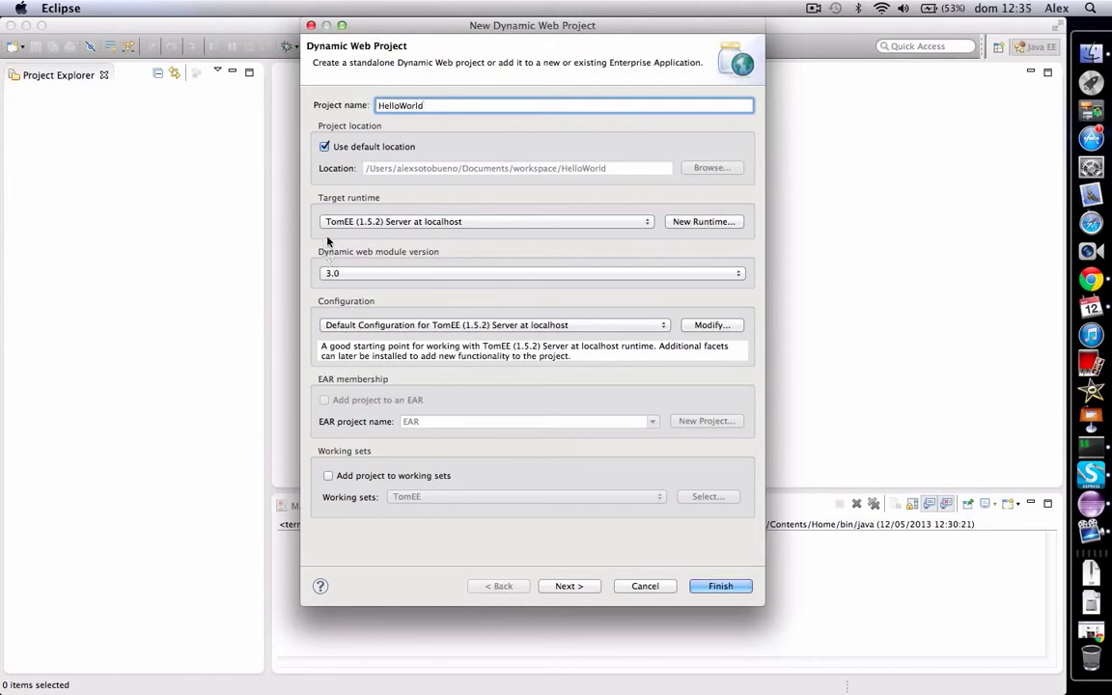
{"action": "mouse_move", "coordinate": [483, 238]}
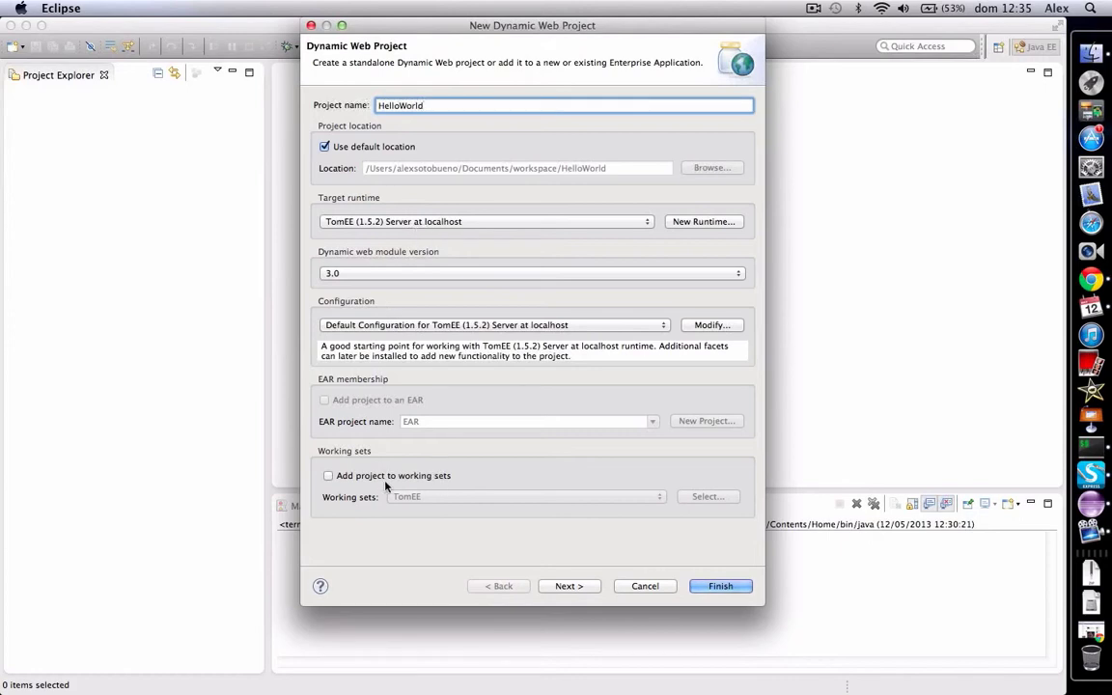
{"action": "left_click", "coordinate": [328, 475]}
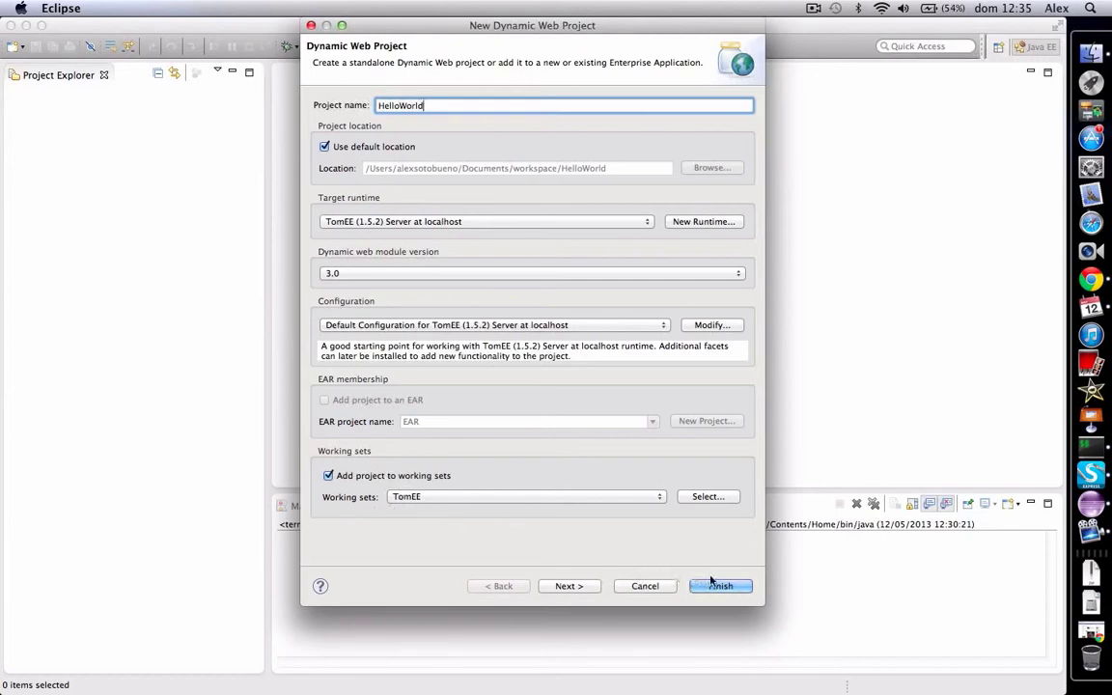
{"action": "left_click", "coordinate": [720, 586]}
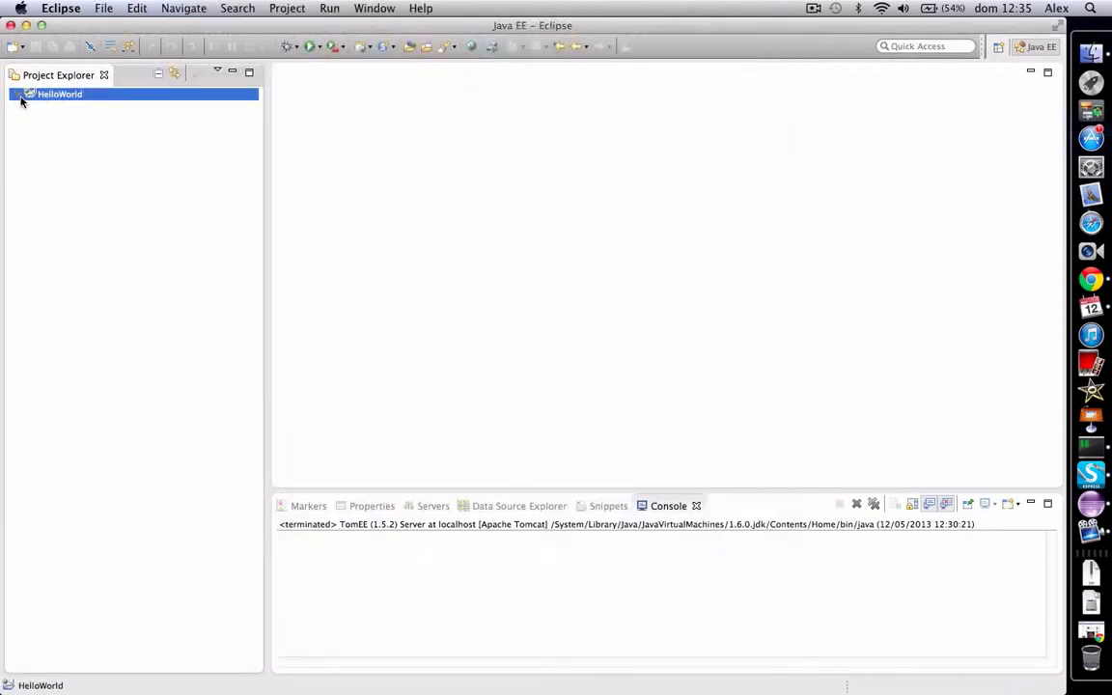
- Add a com.lordofthejars.tomee package to HelloWorld's Java Resources src folder
{"action": "left_click", "coordinate": [22, 94]}
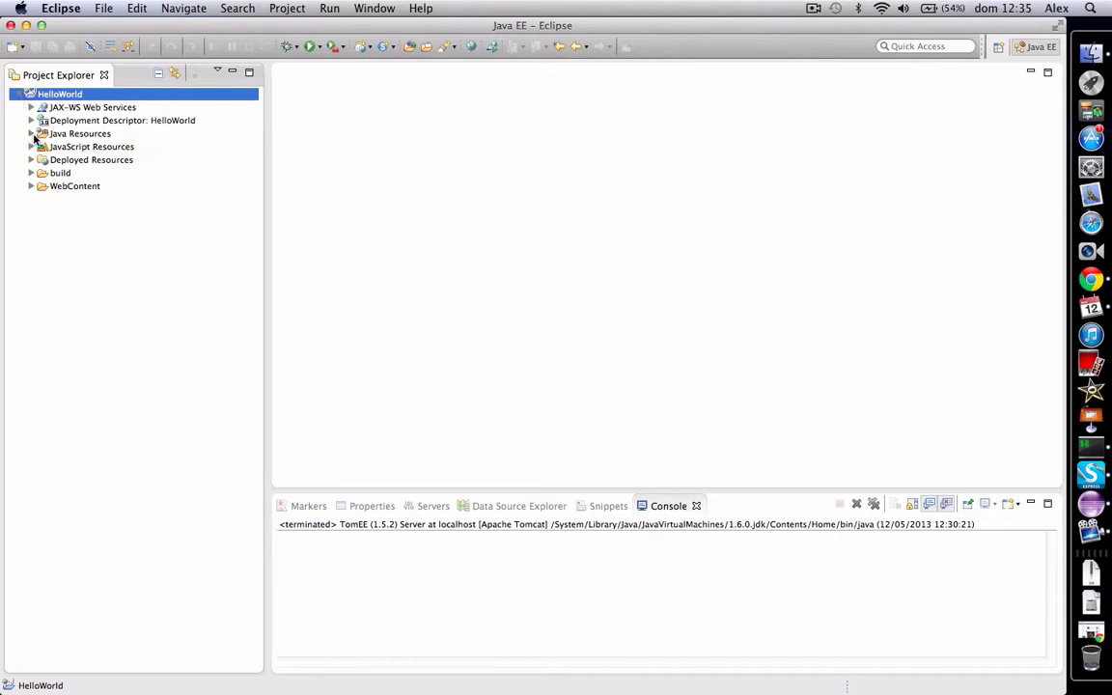
{"action": "left_click", "coordinate": [32, 133]}
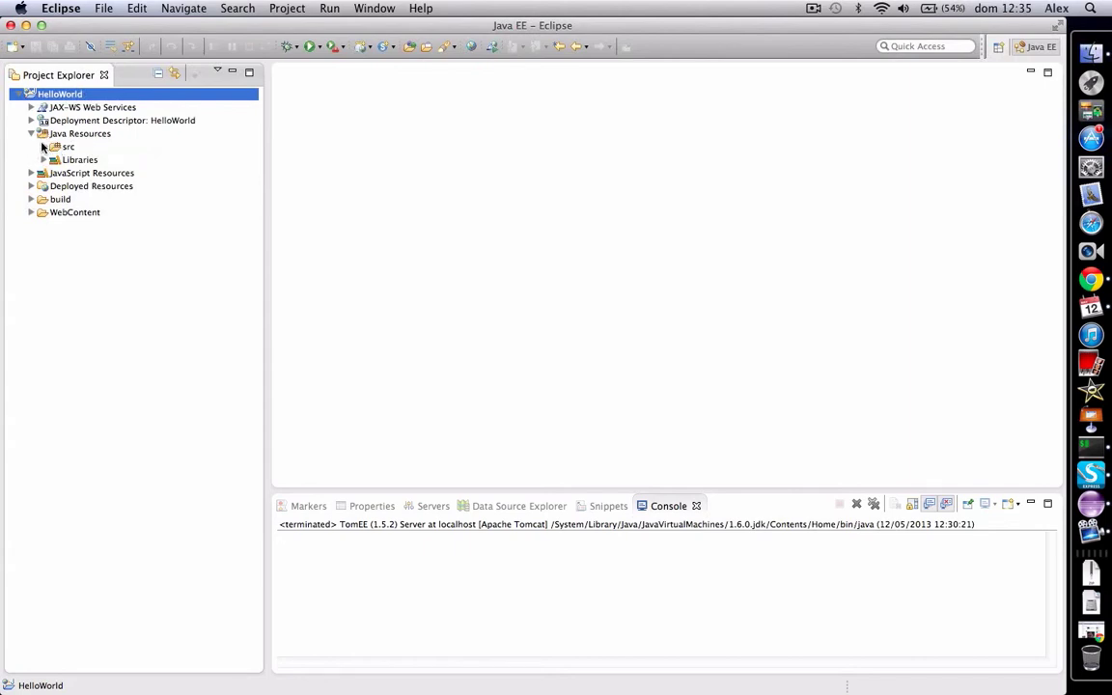
{"action": "right_click", "coordinate": [68, 147]}
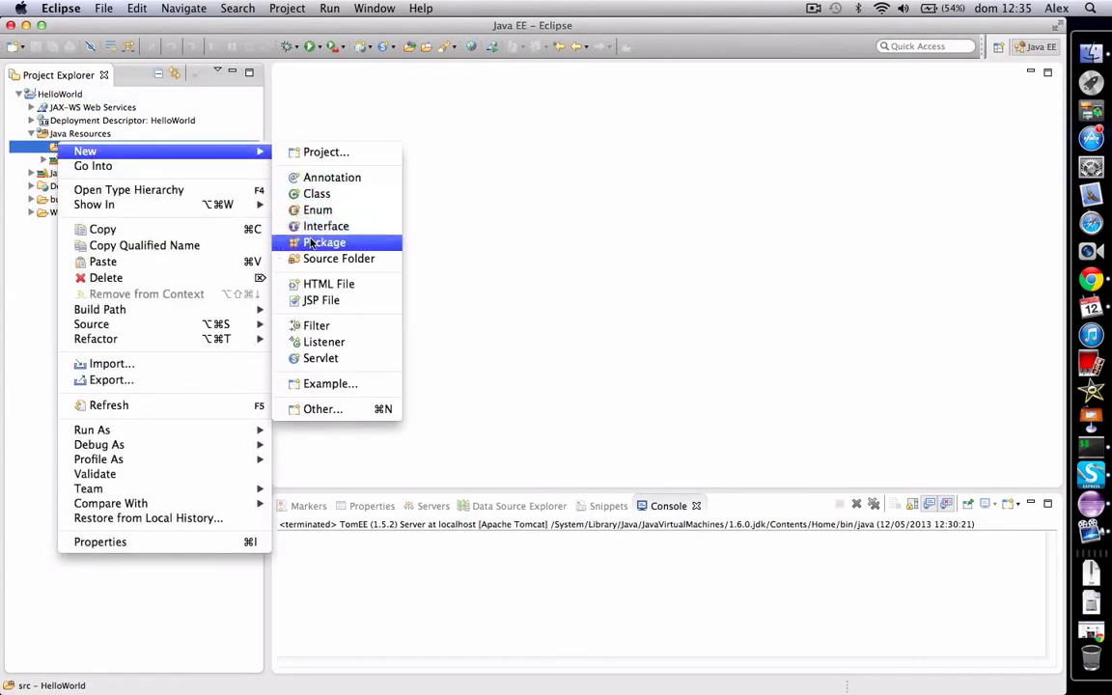
{"action": "left_click", "coordinate": [323, 242]}
{"action": "type", "text": "com.lordofthe"}
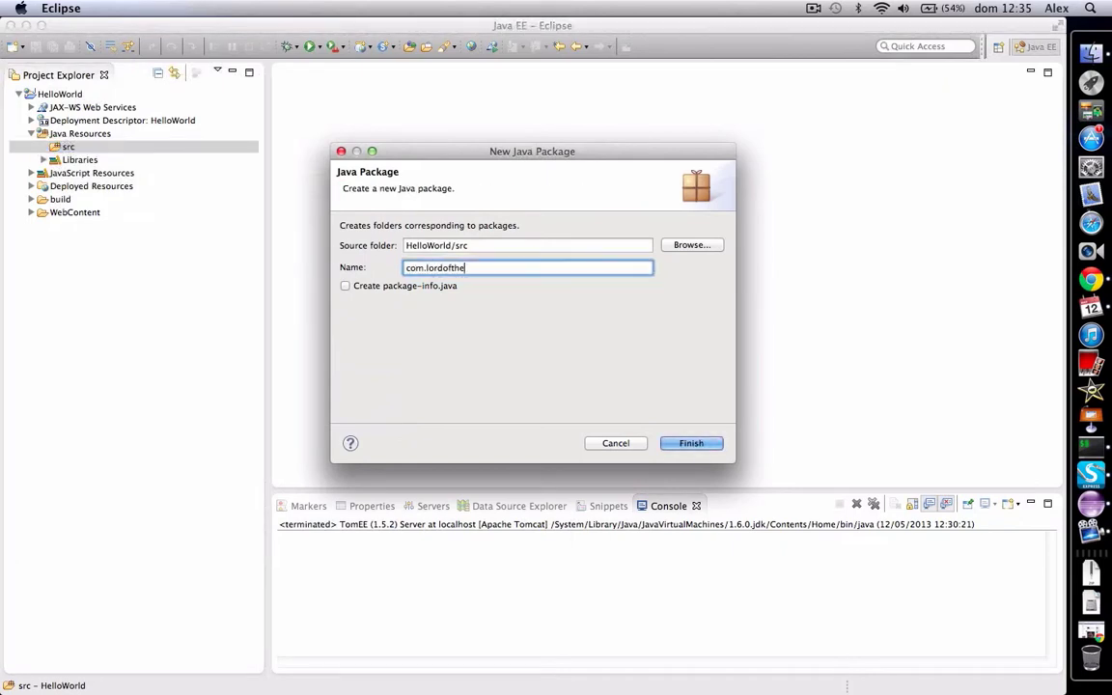
{"action": "type", "text": "jars.tom"}
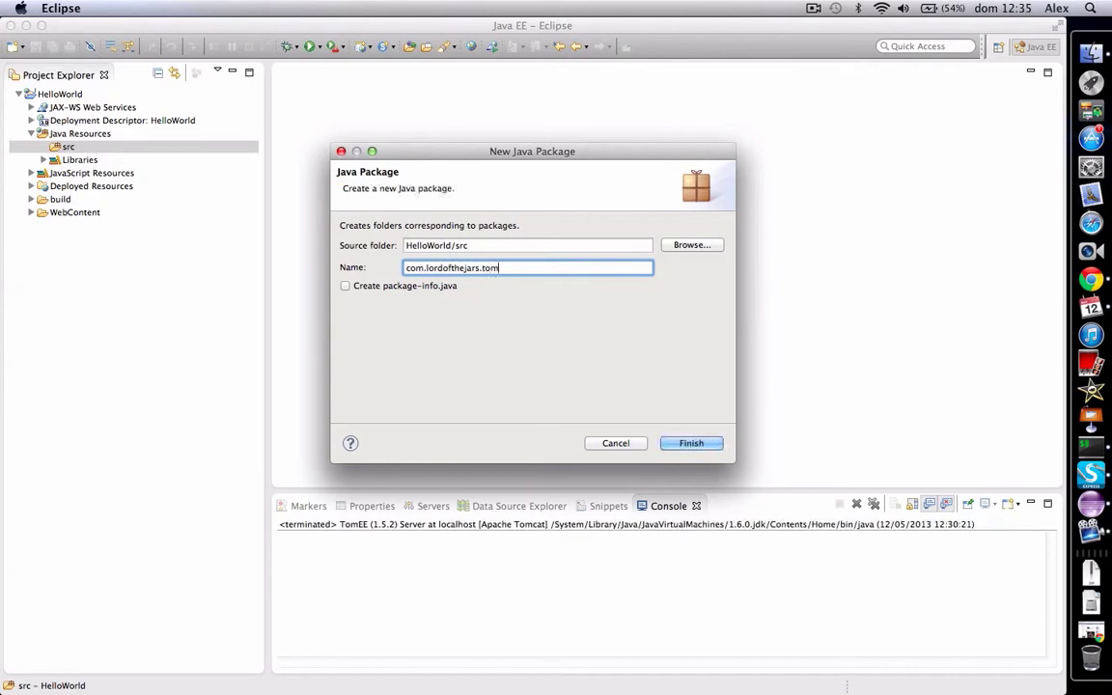
{"action": "left_click", "coordinate": [691, 443]}
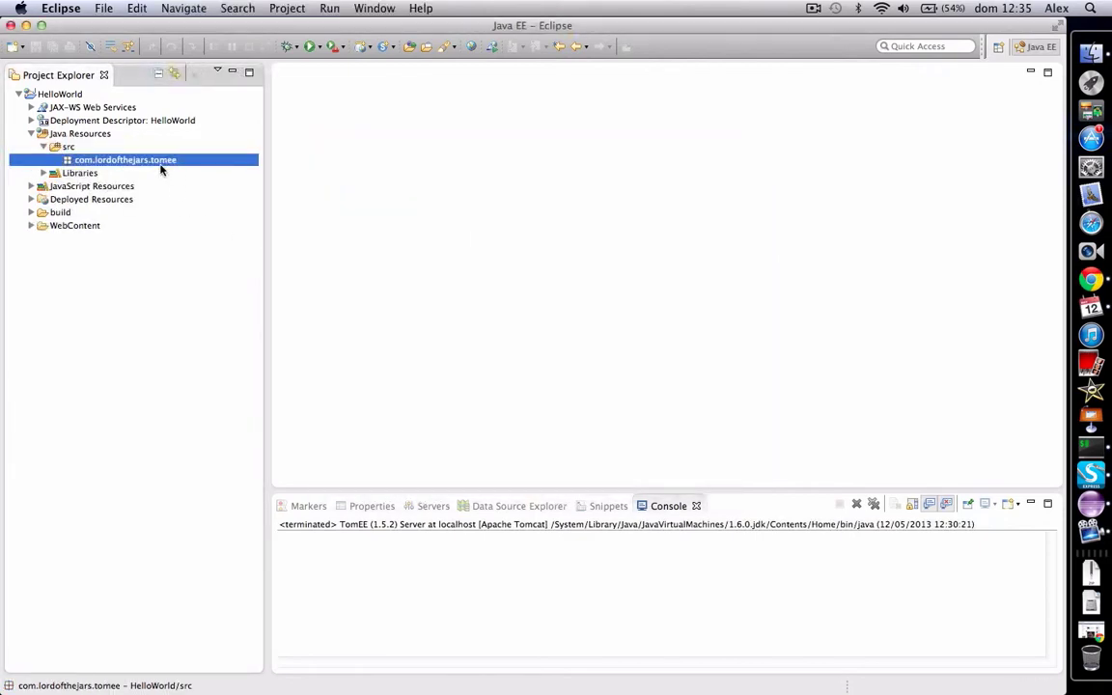
- Create a HelloWorldServlet servlet in the com.lordofthejars.tomee package
{"action": "right_click", "coordinate": [125, 160]}
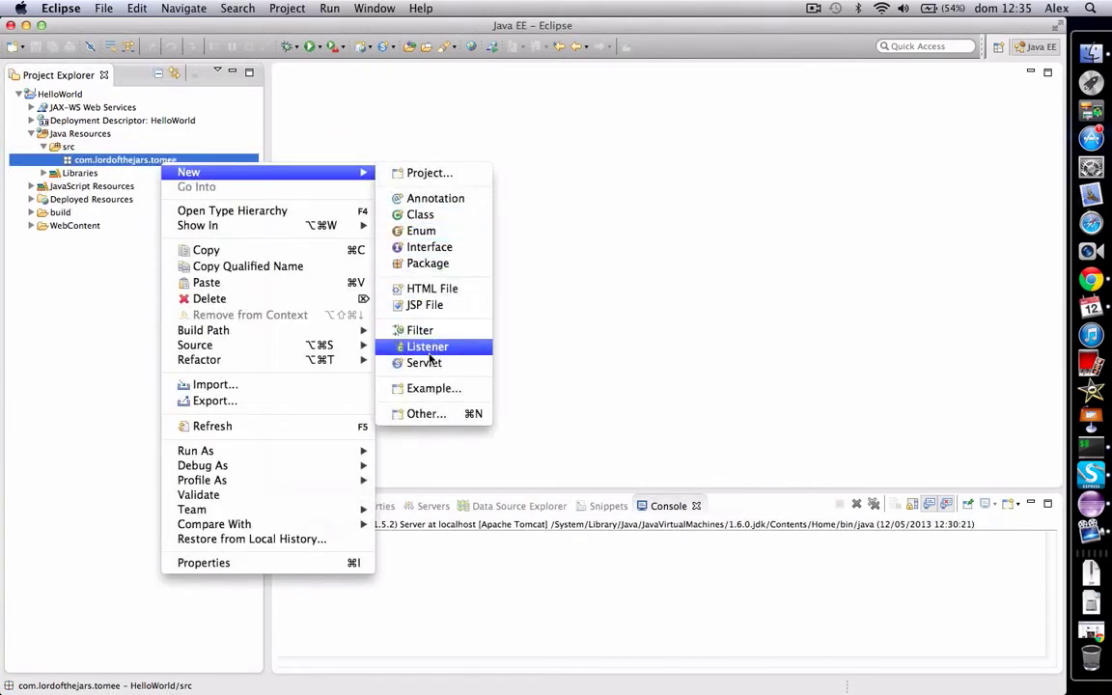
{"action": "left_click", "coordinate": [424, 362]}
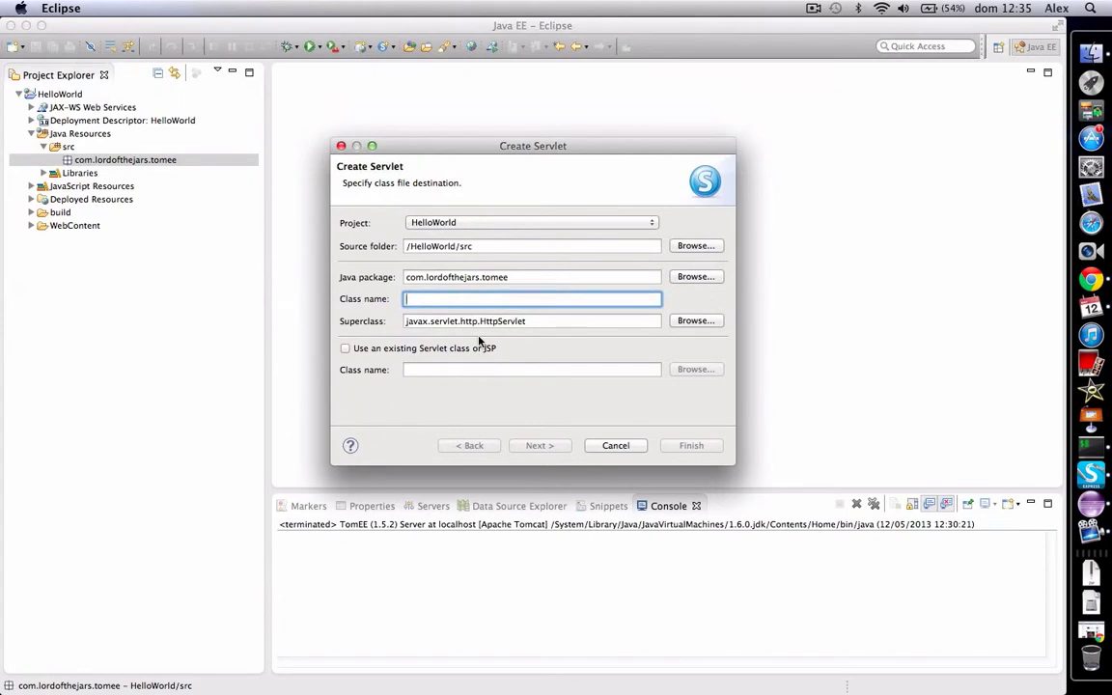
{"action": "type", "text": "HelloWorldServlet"}
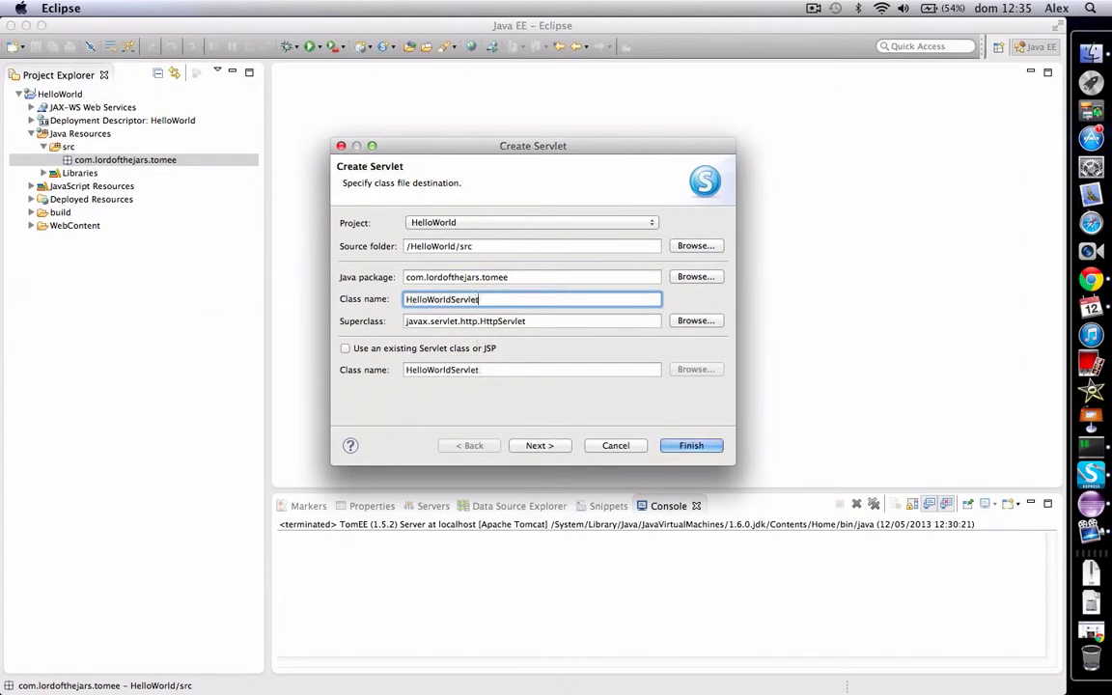
{"action": "left_click", "coordinate": [692, 445]}
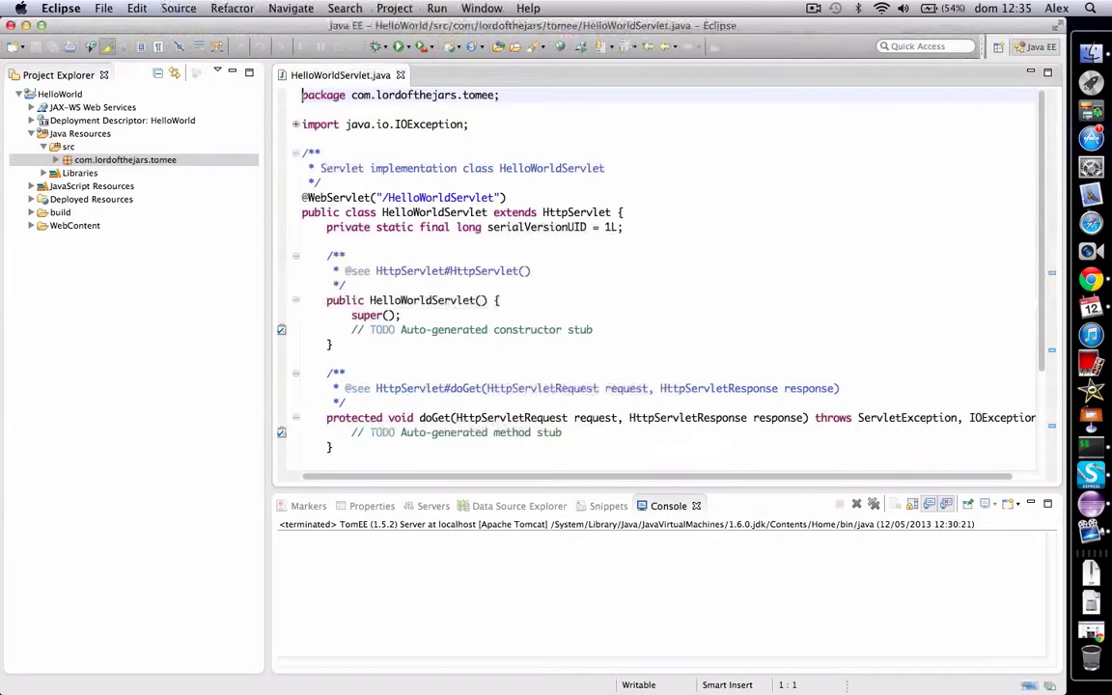
{"action": "scroll", "scroll_direction": "down", "scroll_amount": 3}
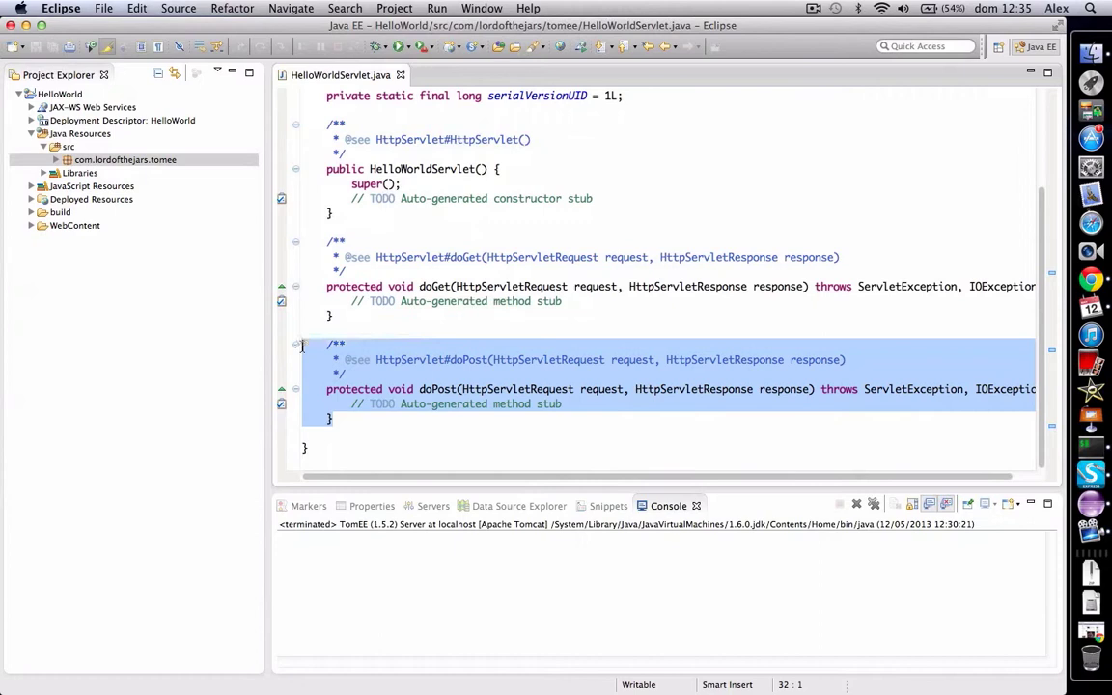
{"action": "key", "text": "Delete"}
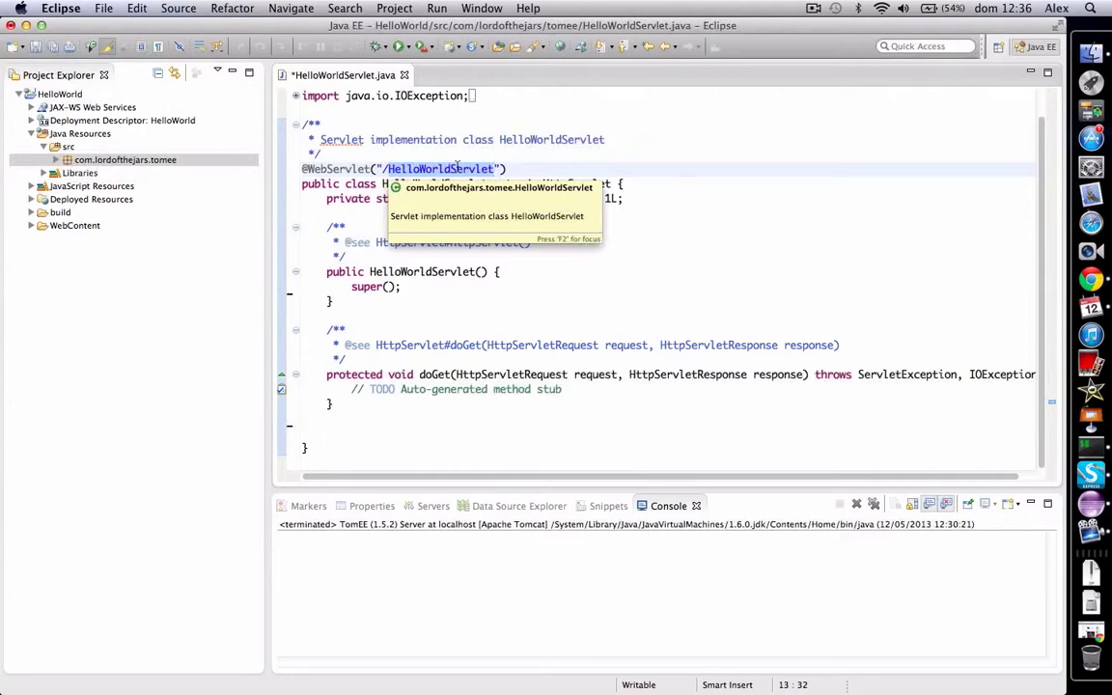
{"action": "type", "text": "/hello"}
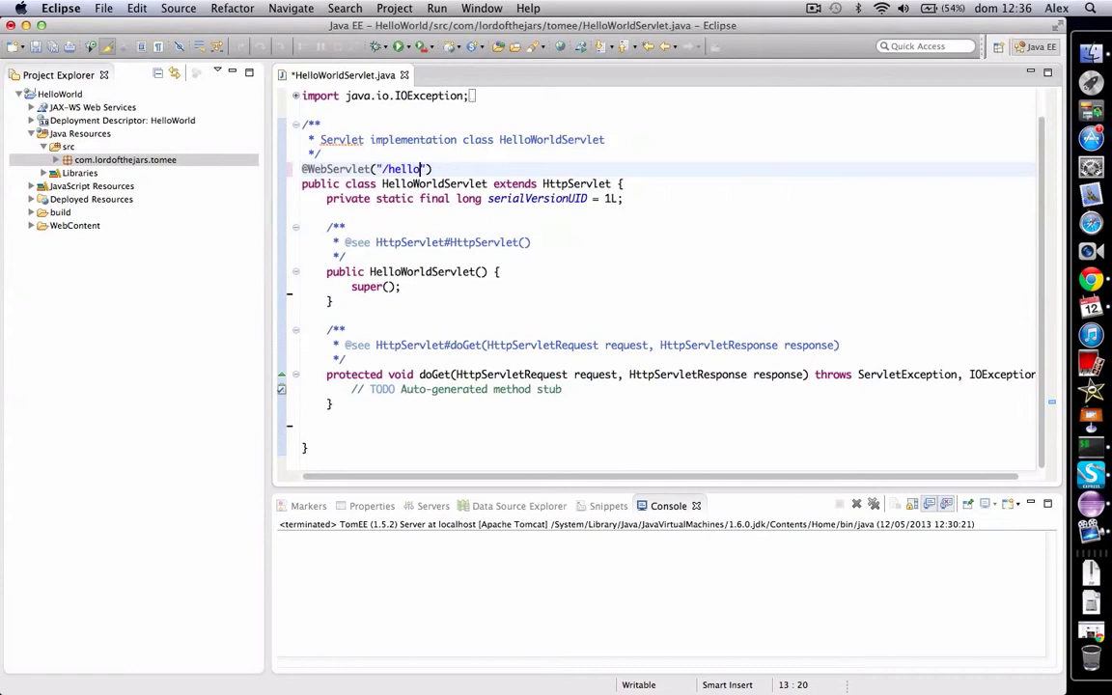
{"action": "mouse_move", "coordinate": [460, 349]}
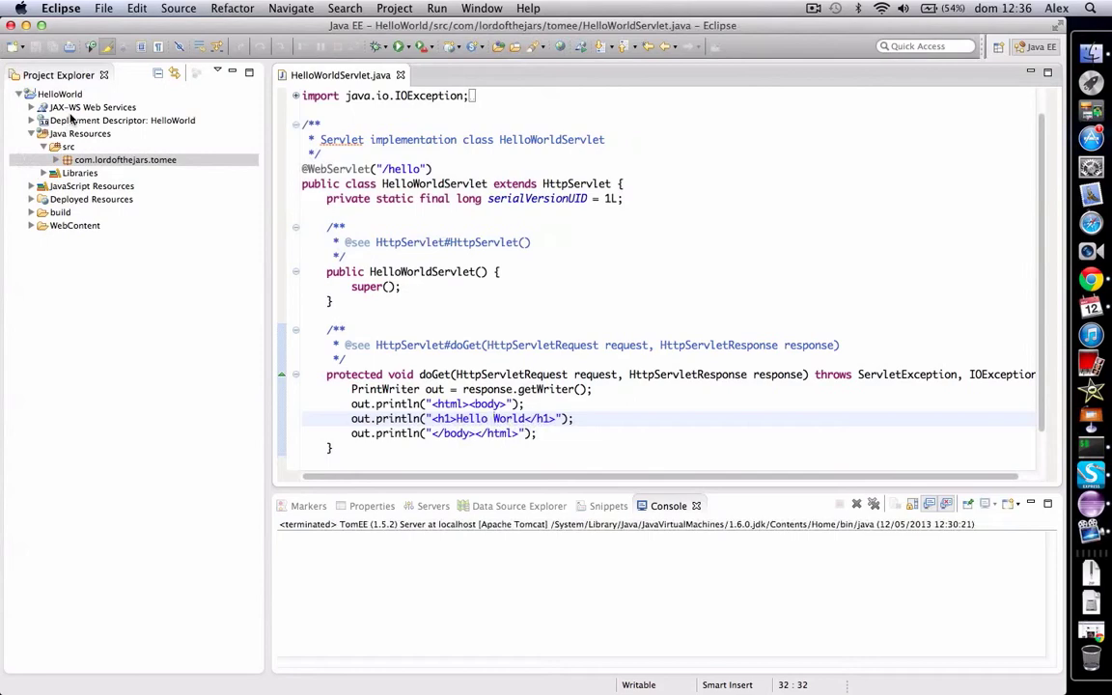
- Run HelloWorldServlet on the localhost TomEE (1.5.2) server to display /HelloWorld/hello
{"action": "right_click", "coordinate": [96, 172]}
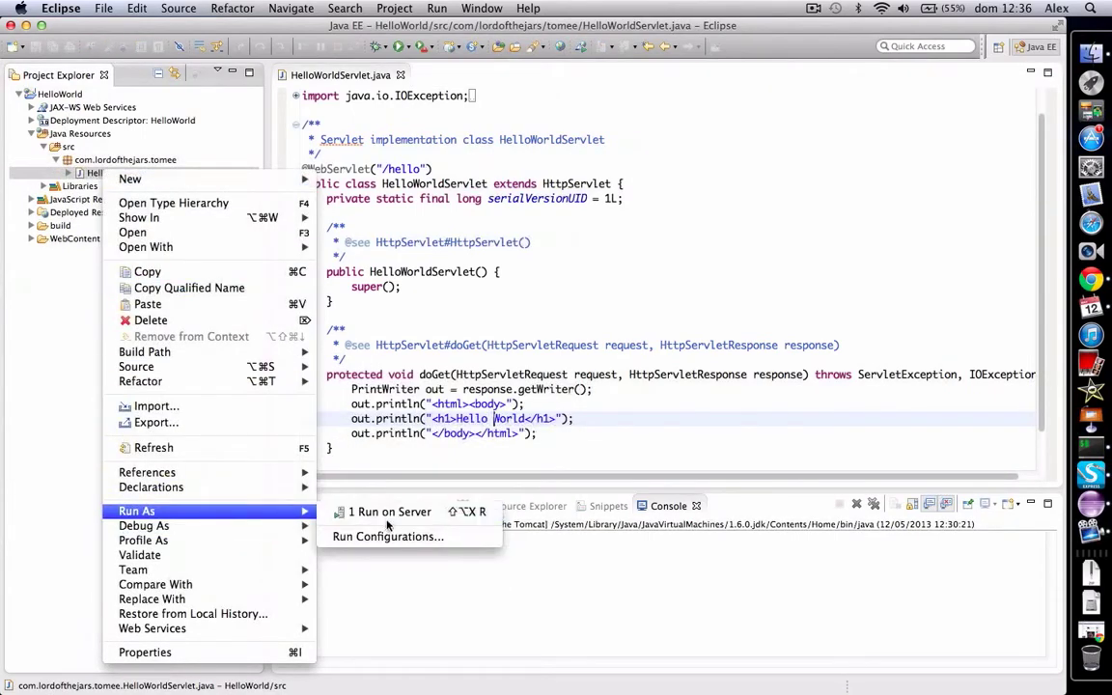
{"action": "left_click", "coordinate": [391, 512]}
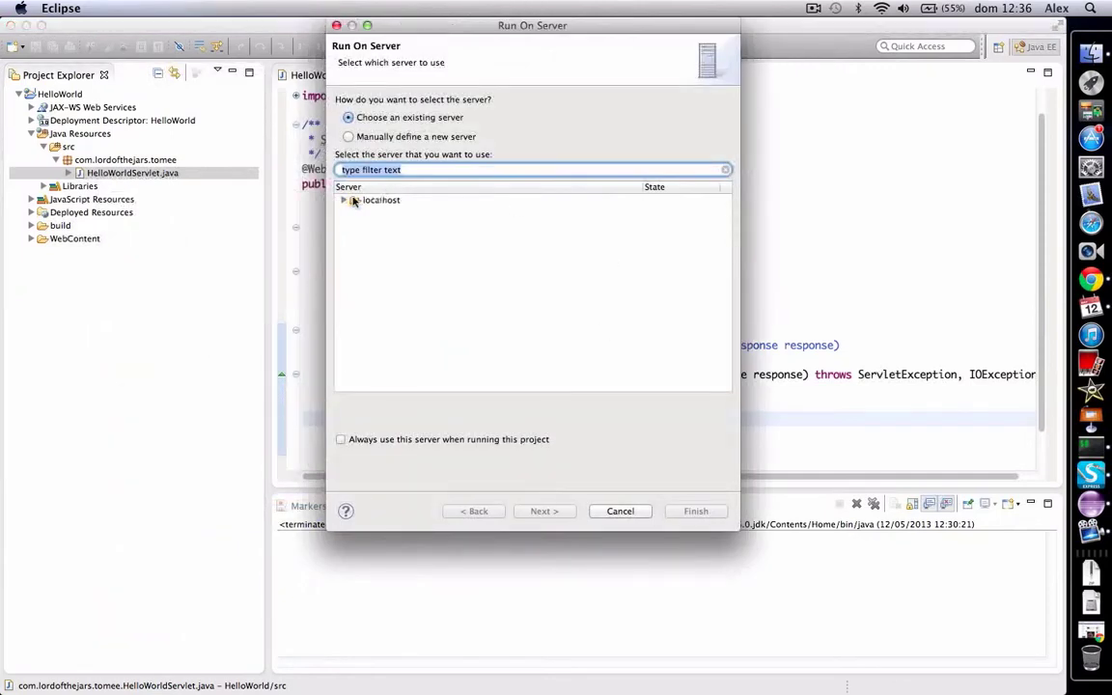
{"action": "left_click", "coordinate": [344, 200]}
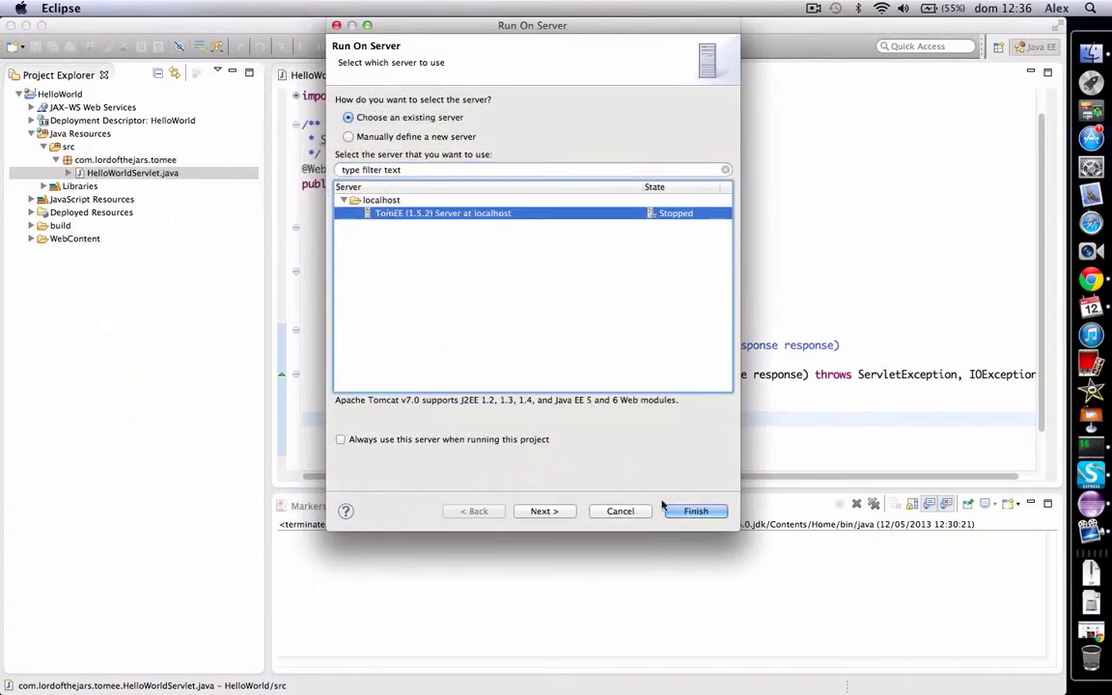
{"action": "left_click", "coordinate": [695, 511]}
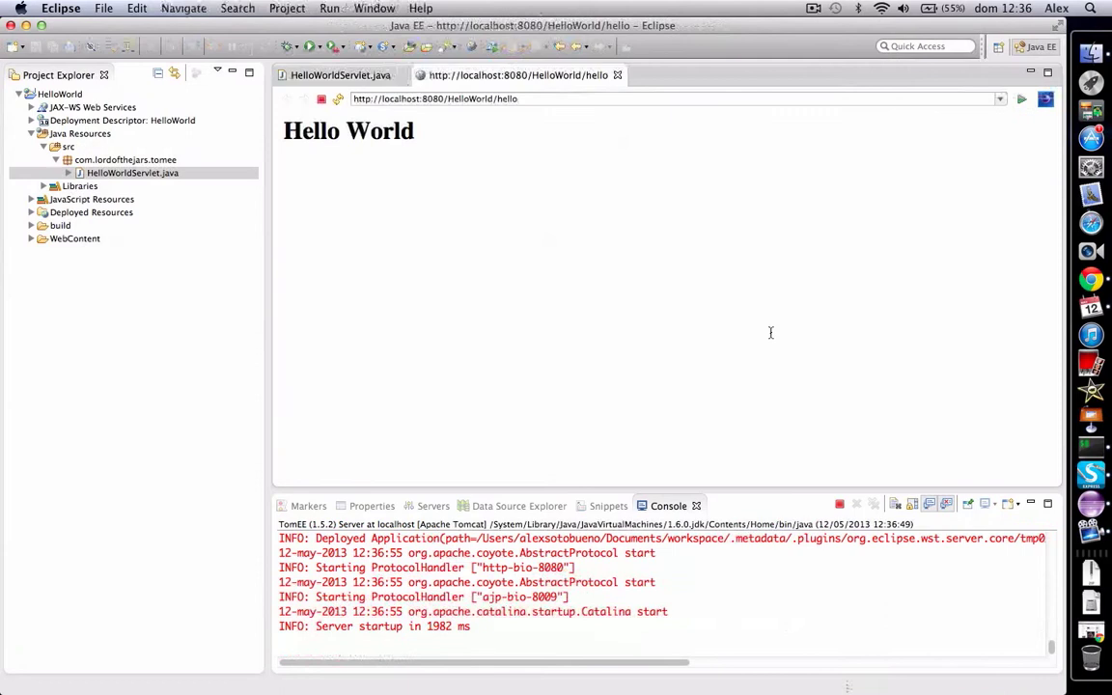
{"action": "mouse_move", "coordinate": [574, 235]}
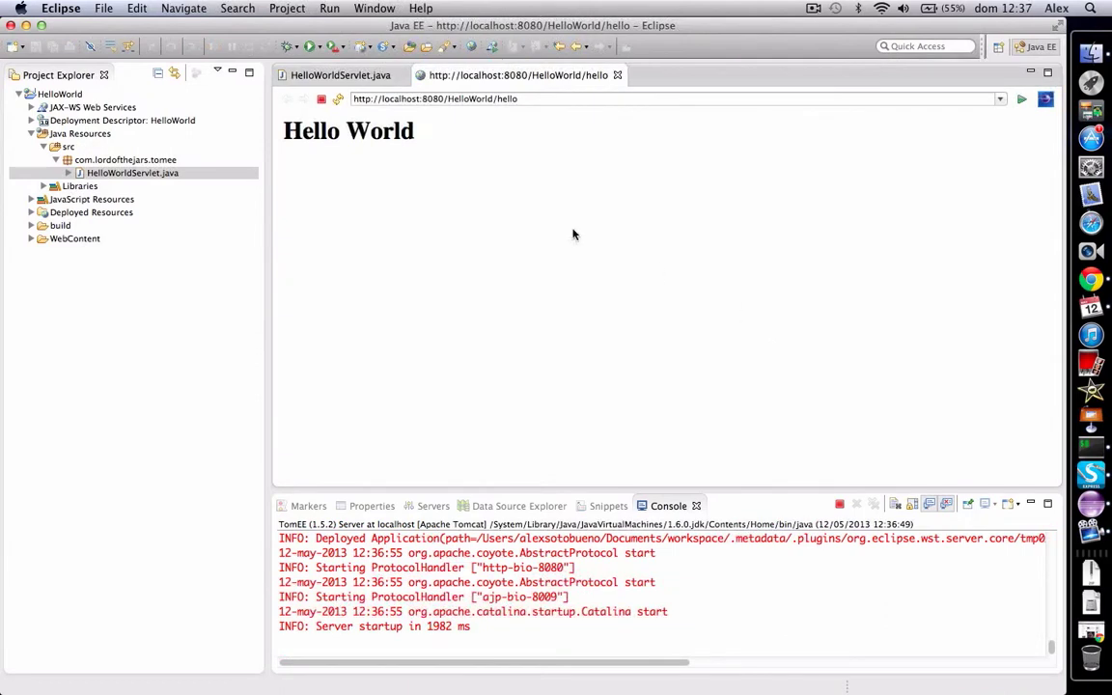
{"action": "mouse_move", "coordinate": [1023, 425]}
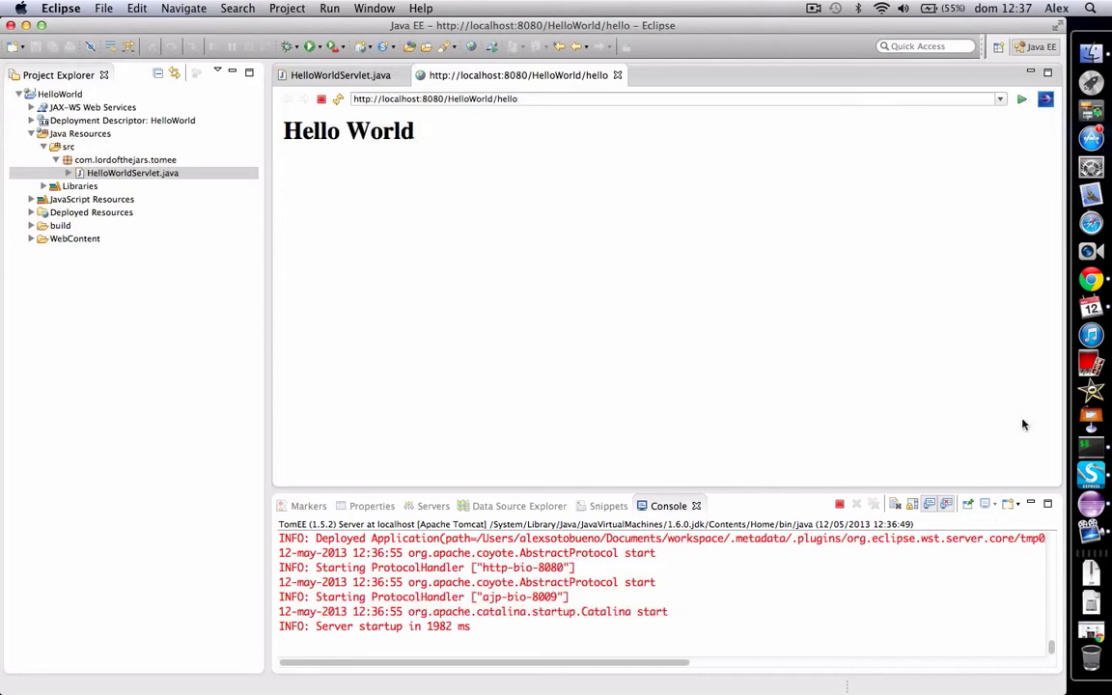
{"action": "left_click", "coordinate": [1062, 536]}
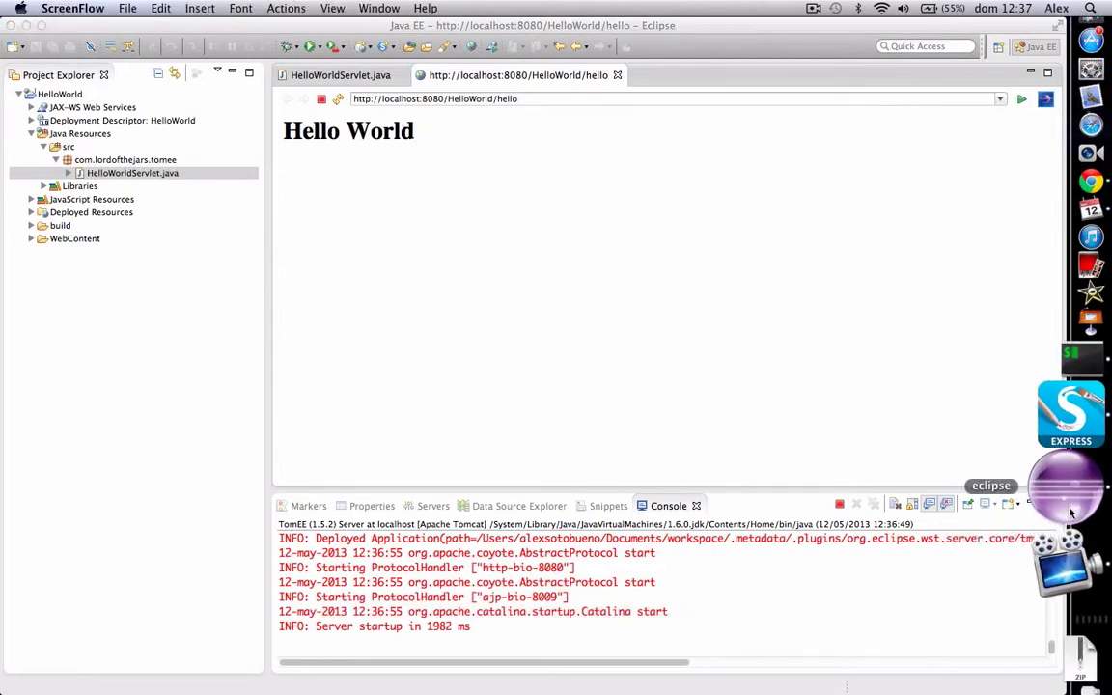
{"action": "left_click", "coordinate": [1067, 457]}
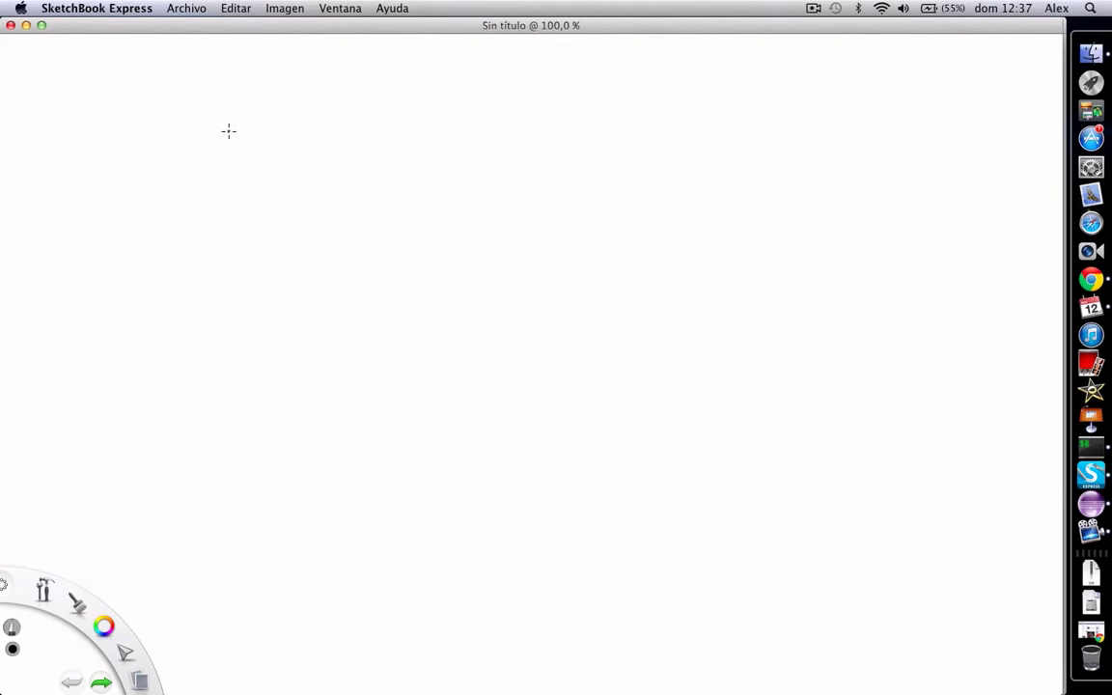
{"action": "mouse_move", "coordinate": [235, 134]}
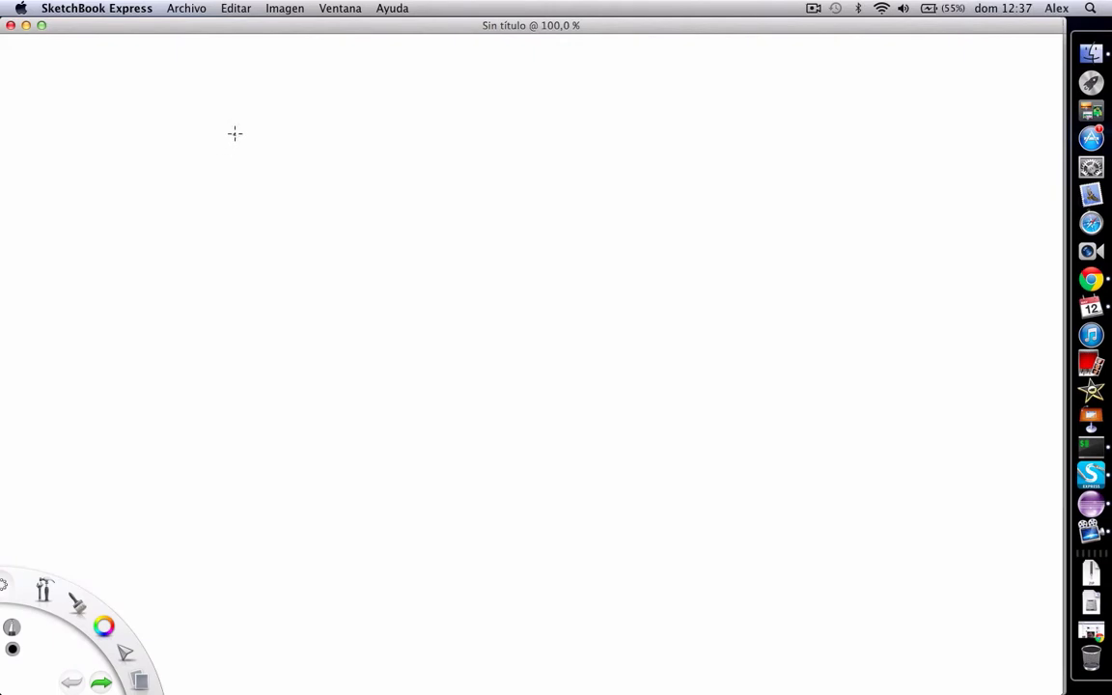
{"action": "left_click_drag", "start_coordinate": [212, 116], "coordinate": [405, 125]}
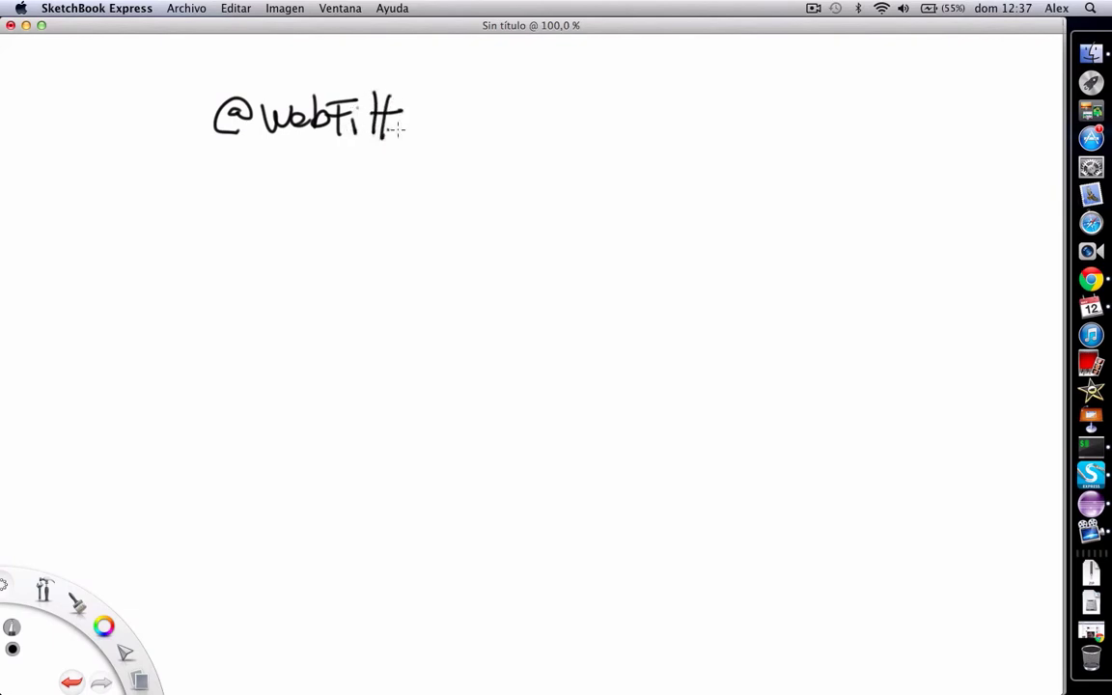
{"action": "left_click_drag", "start_coordinate": [405, 116], "coordinate": [435, 126]}
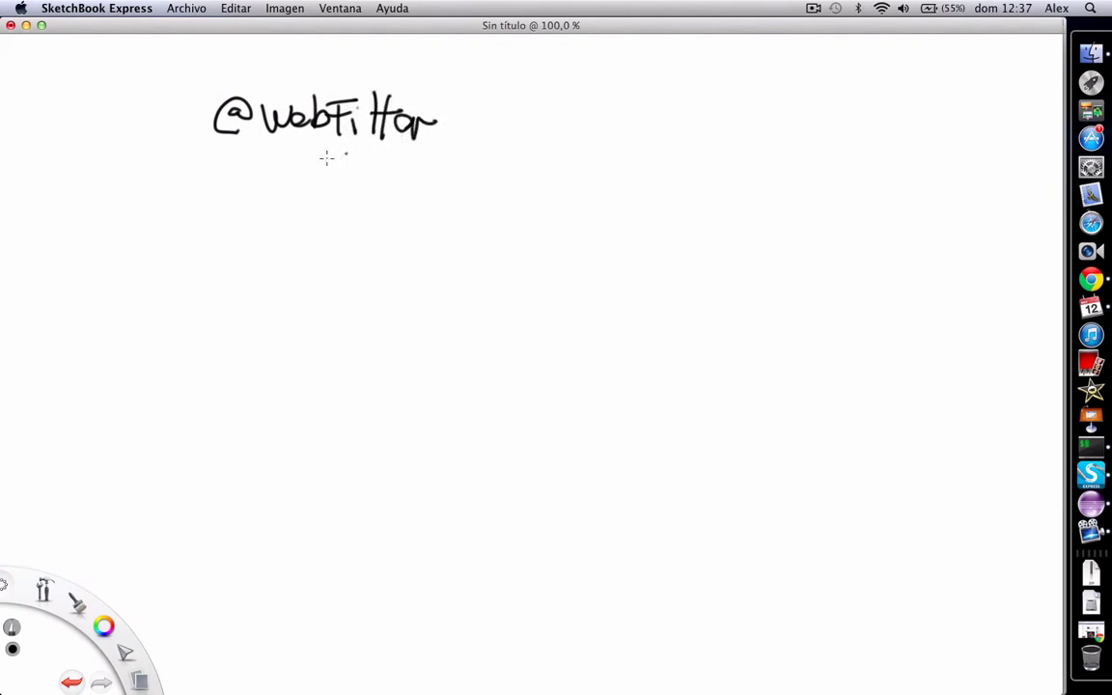
{"action": "left_click_drag", "start_coordinate": [222, 178], "coordinate": [256, 173]}
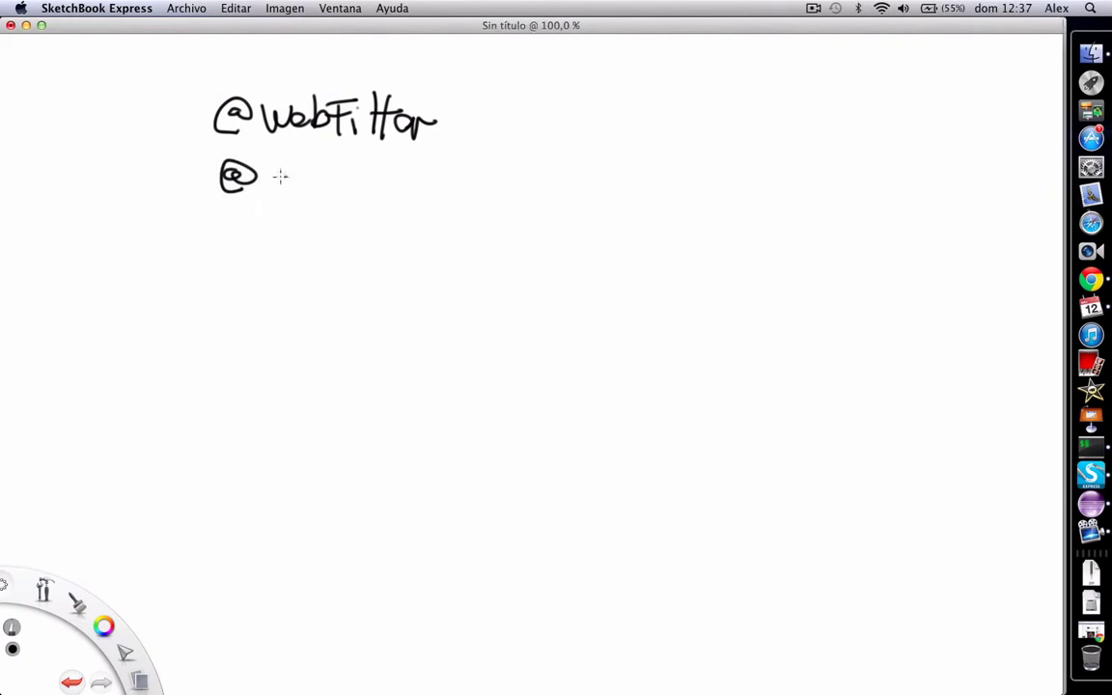
{"action": "left_click_drag", "start_coordinate": [270, 178], "coordinate": [362, 179]}
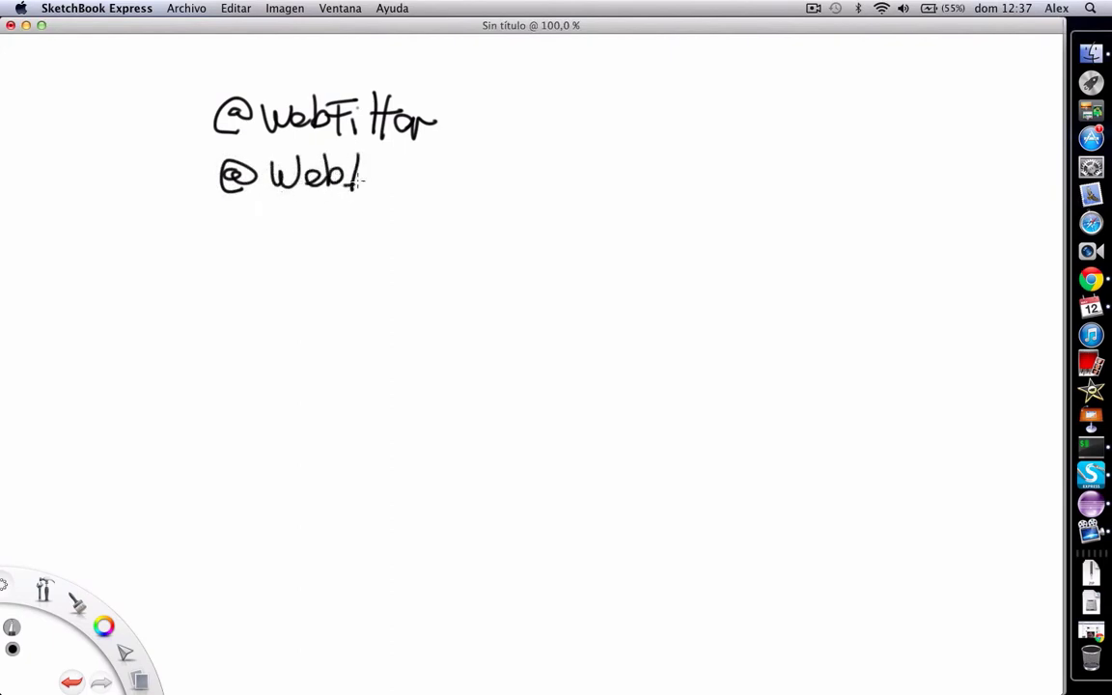
{"action": "left_click_drag", "start_coordinate": [367, 173], "coordinate": [435, 169]}
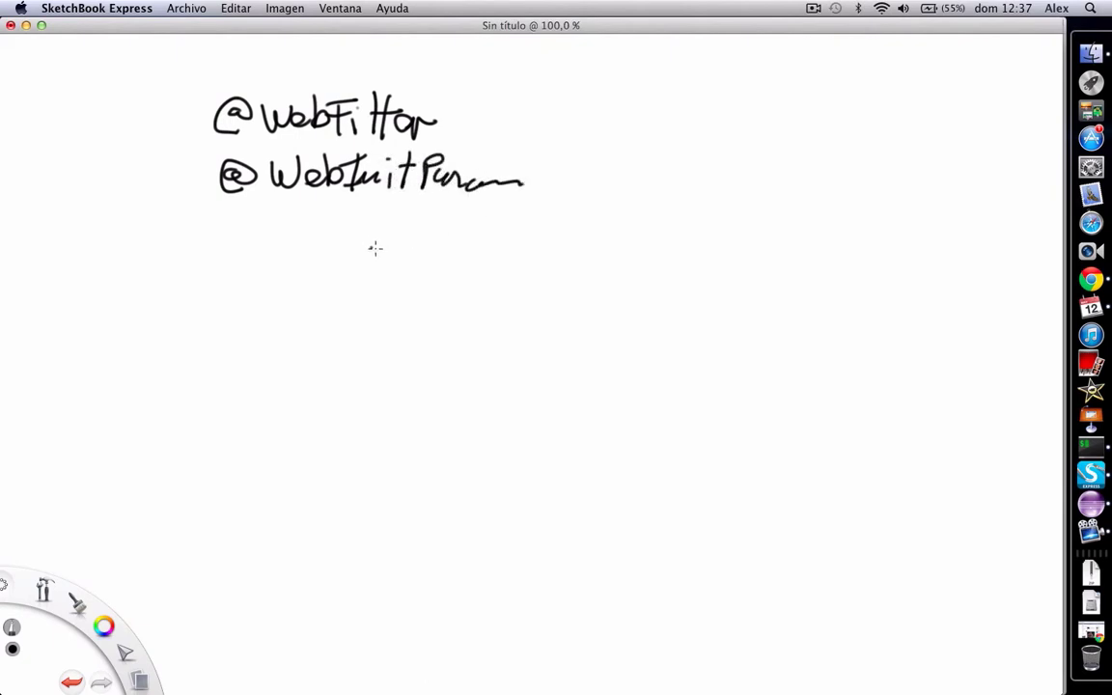
{"action": "mouse_move", "coordinate": [239, 231]}
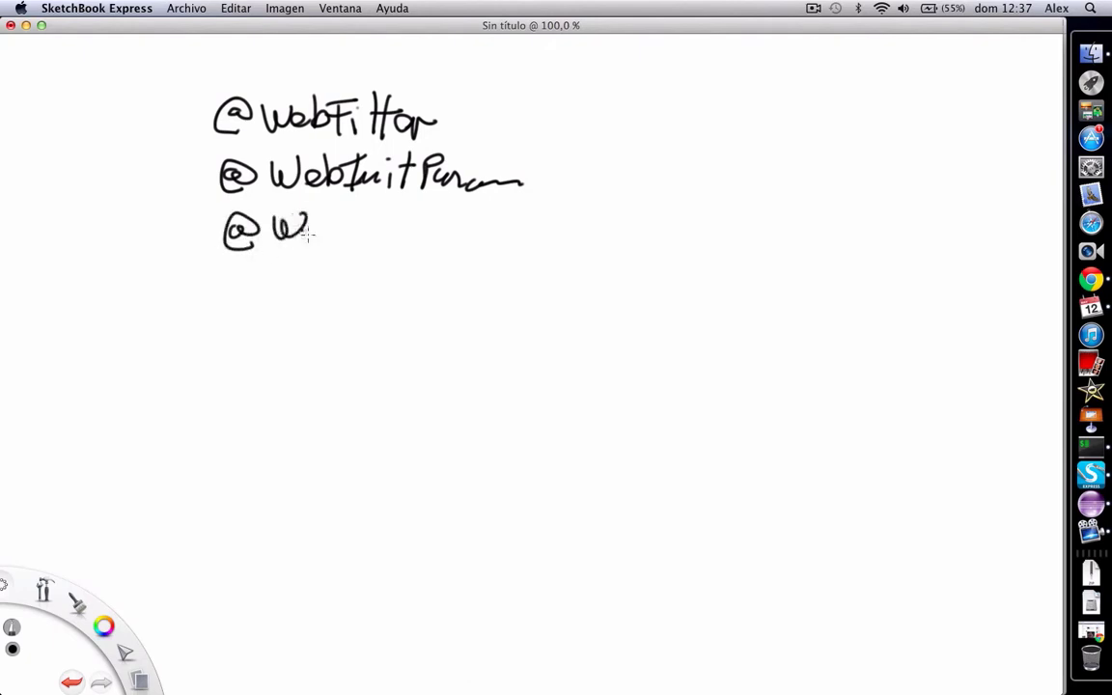
{"action": "left_click_drag", "start_coordinate": [309, 232], "coordinate": [396, 232]}
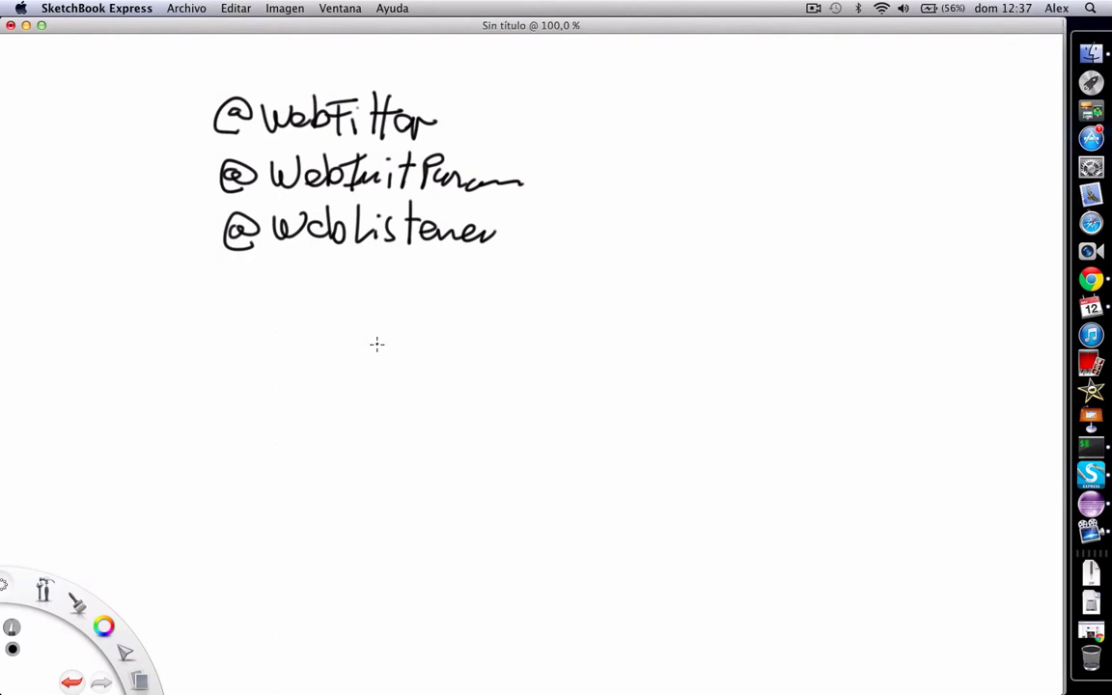
{"action": "mouse_move", "coordinate": [412, 534]}
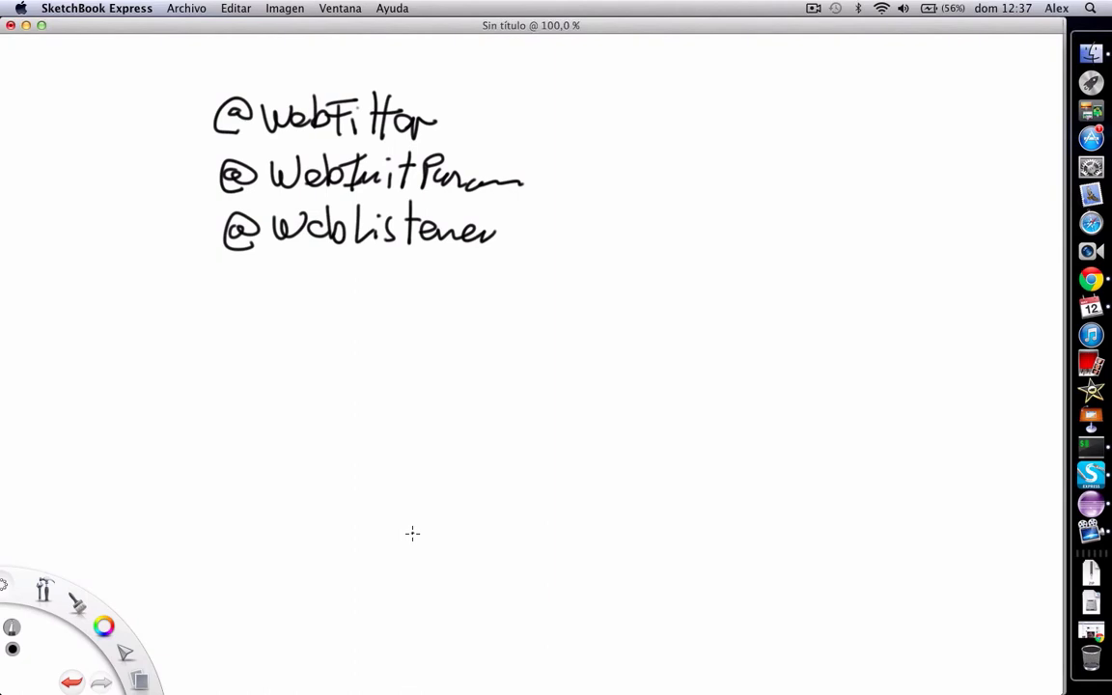
{"action": "mouse_move", "coordinate": [447, 425]}
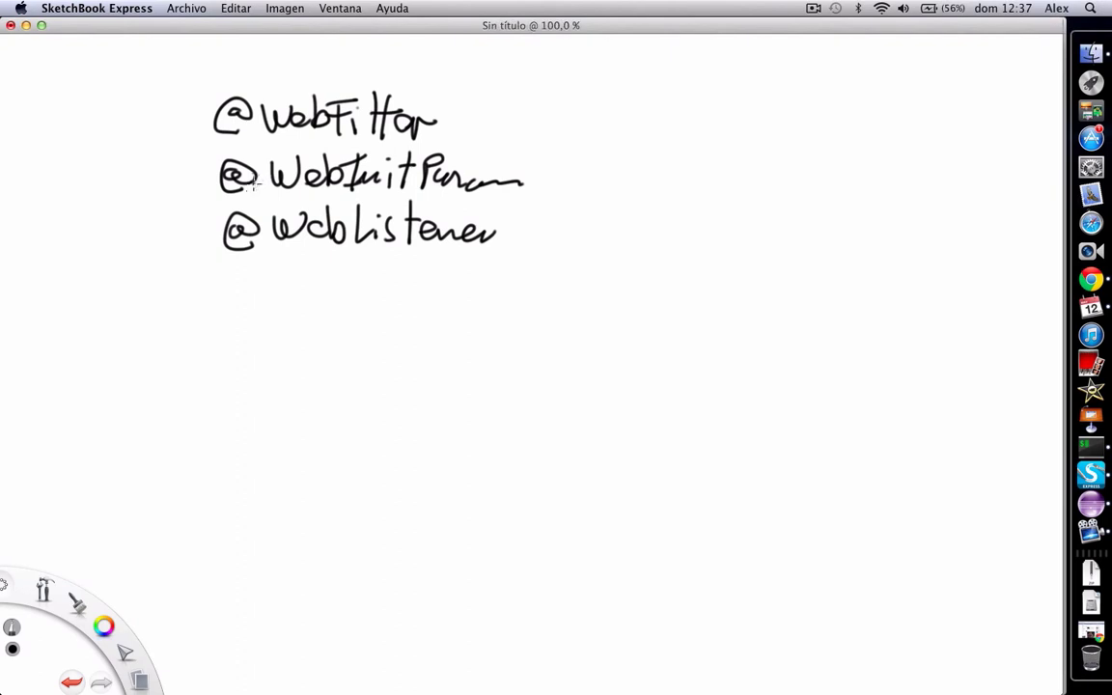
{"action": "left_click_drag", "start_coordinate": [459, 119], "coordinate": [478, 119]}
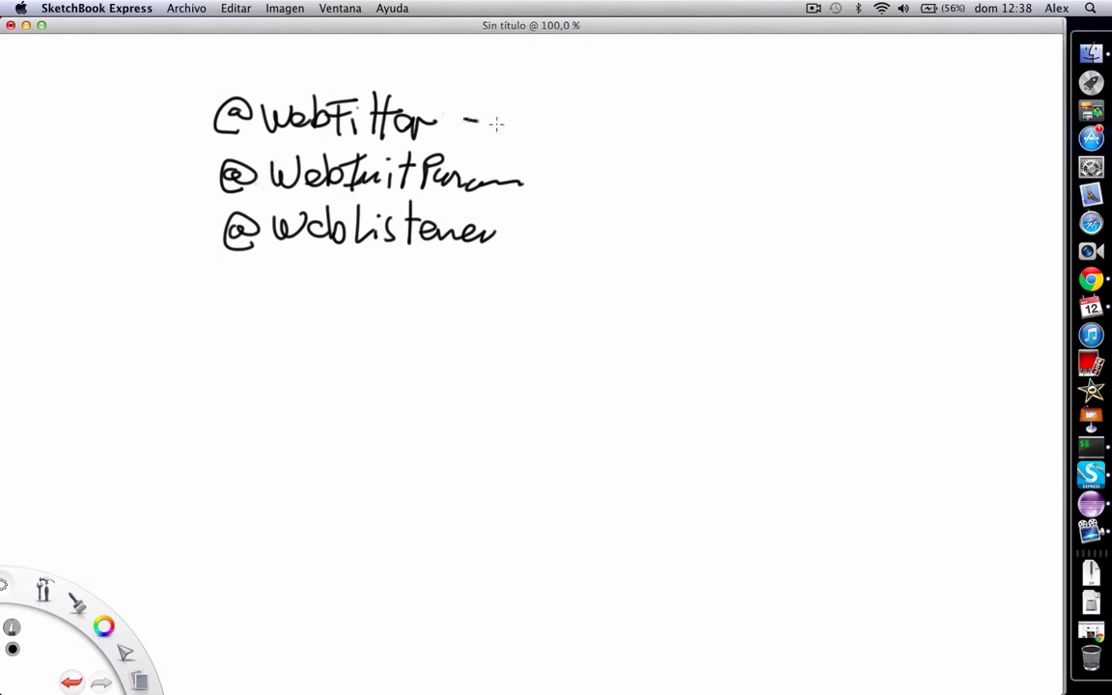